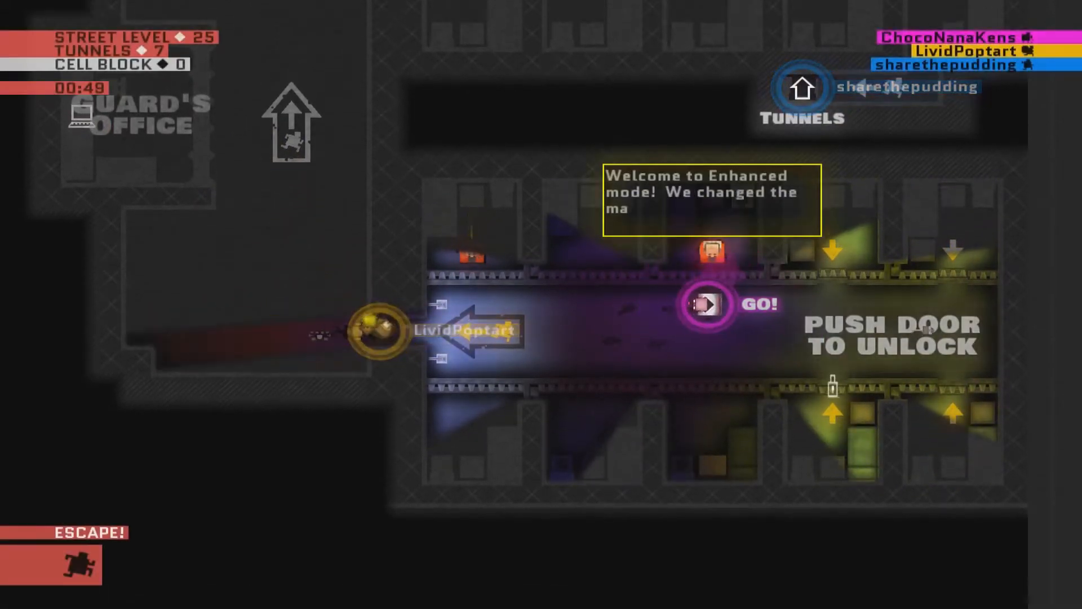
scroll("right", 3)
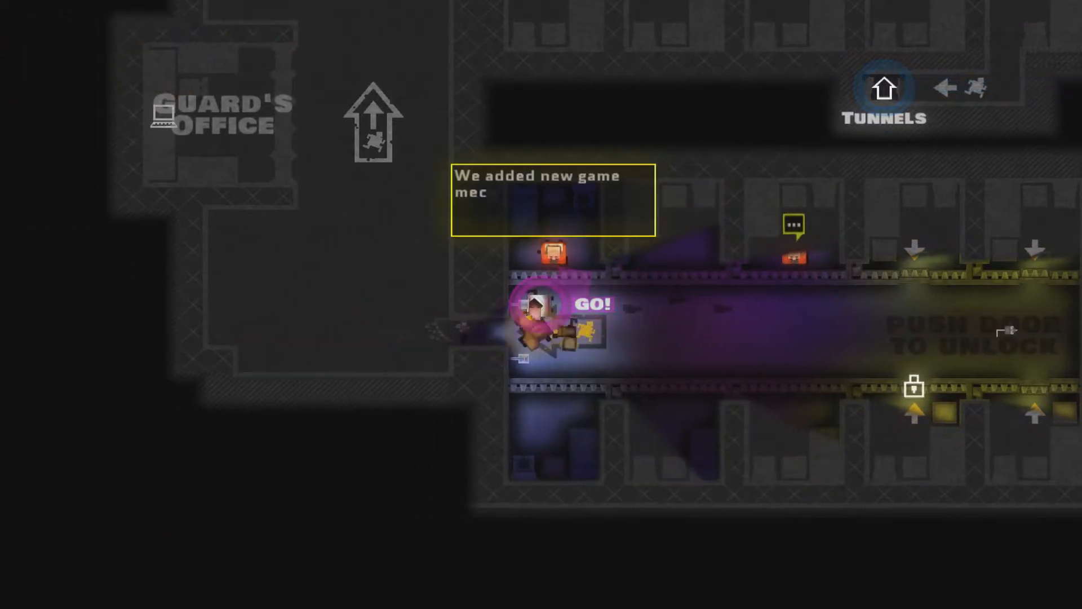